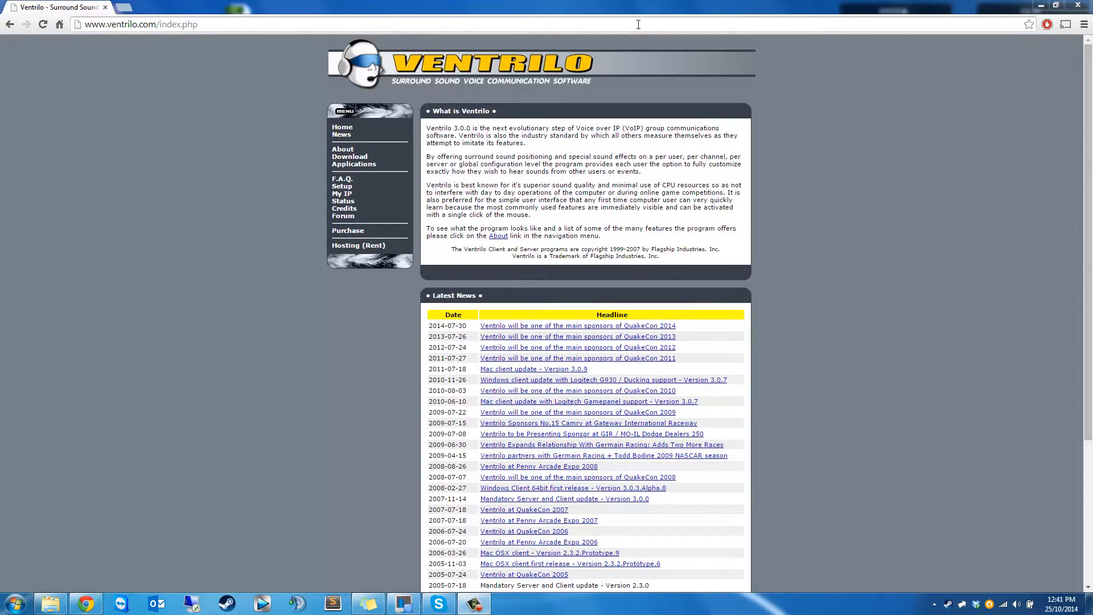
mouse_move(431, 92)
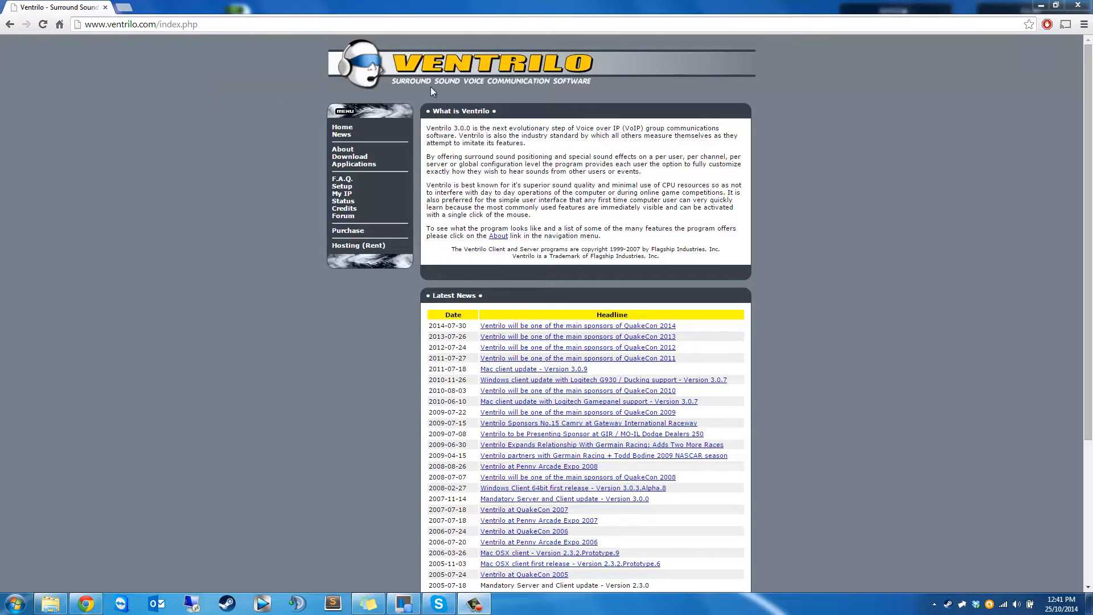
mouse_move(614, 94)
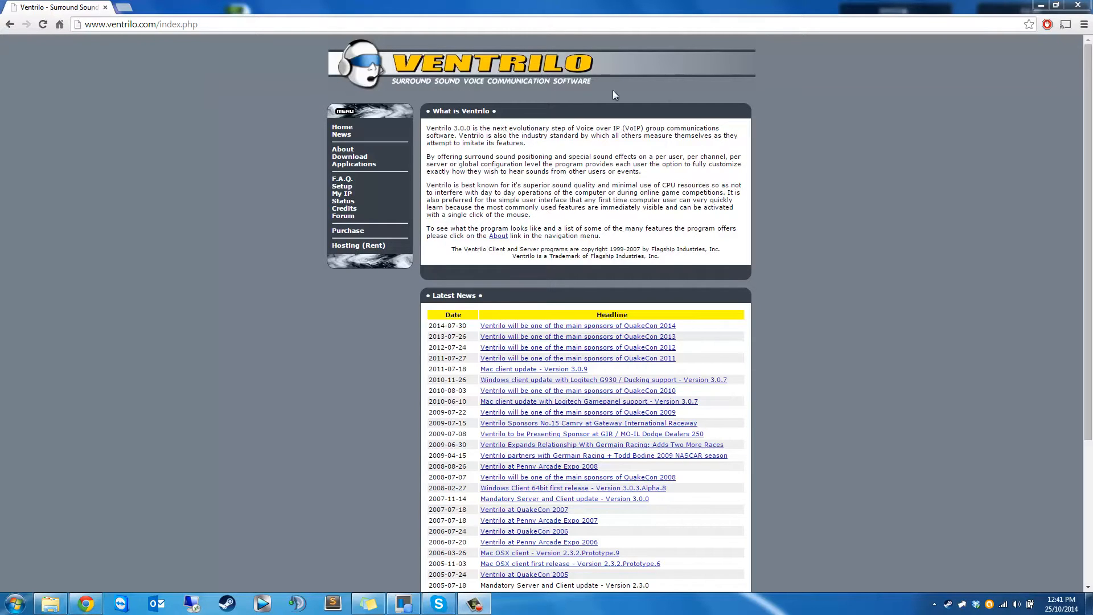
mouse_move(211, 114)
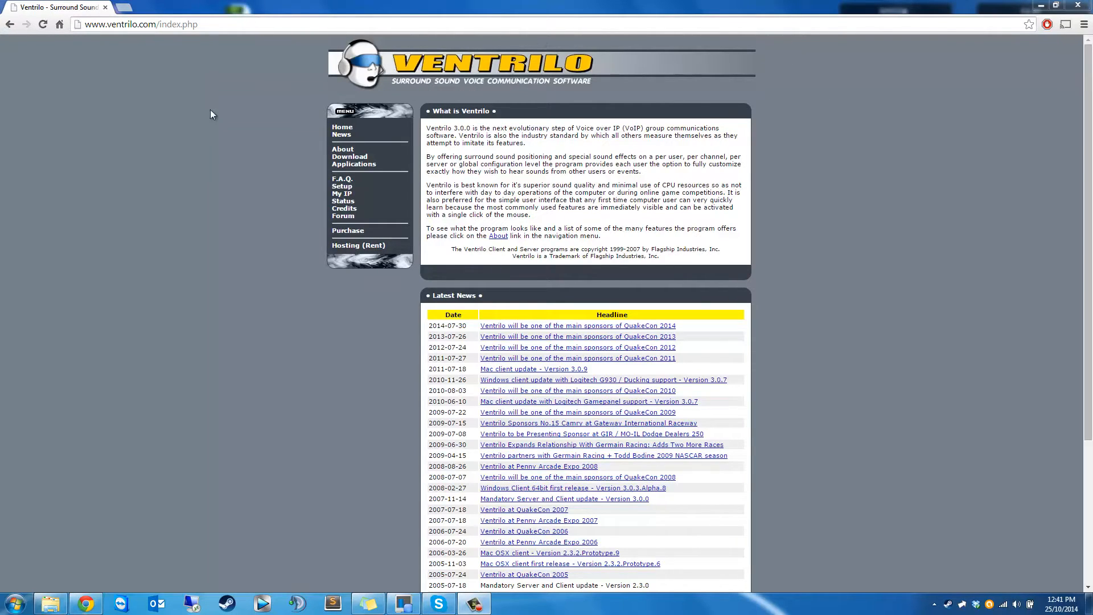
- Download the Windows i386 32-bit Ventrilo Server installer, accepting the export terms
left_click(349, 156)
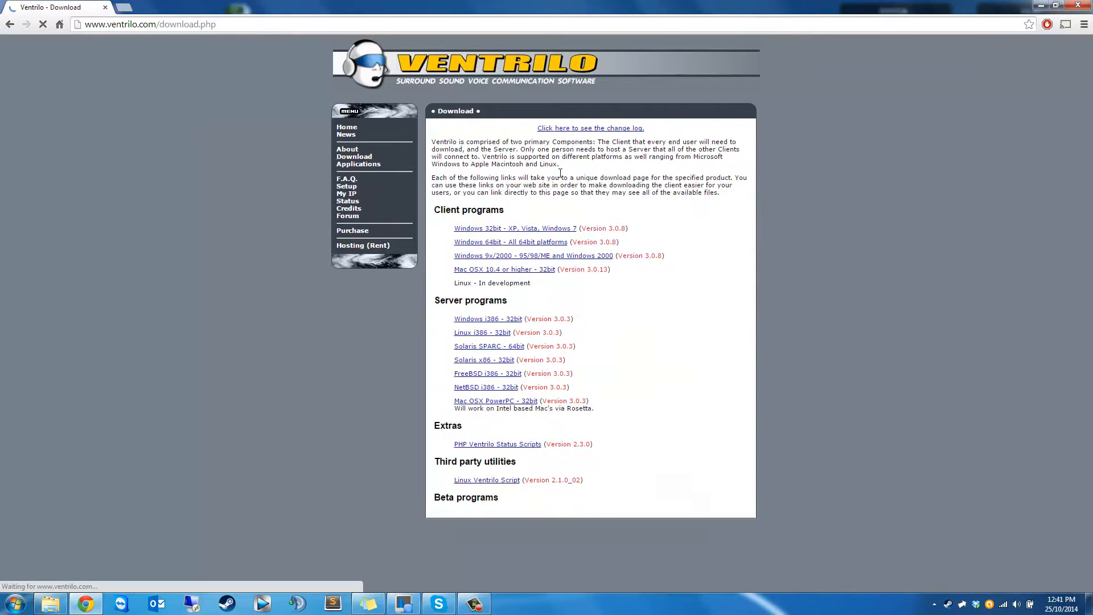
left_click(515, 227)
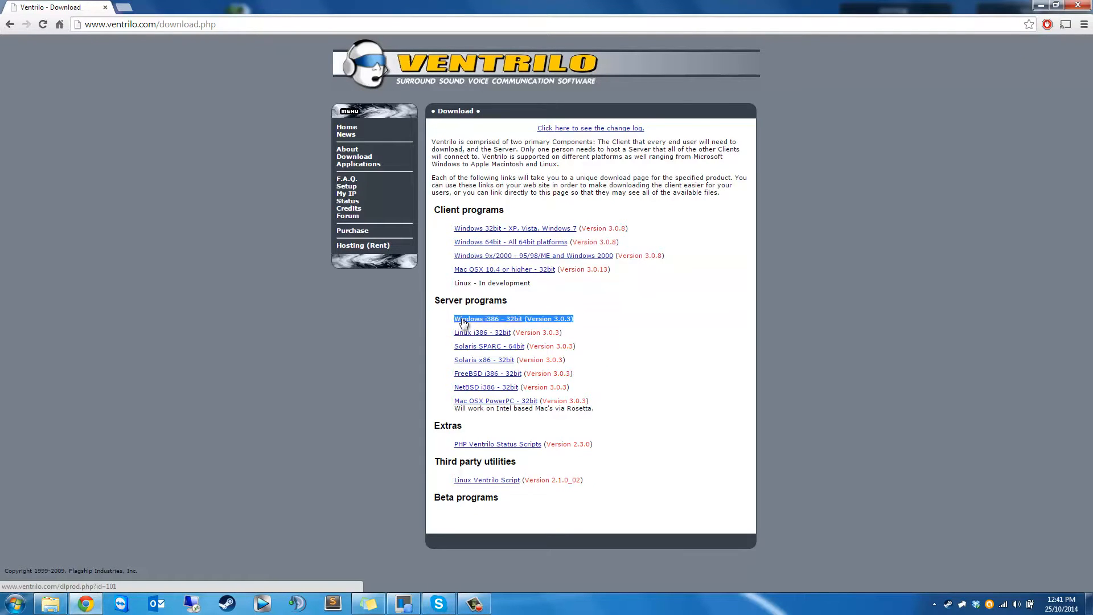
left_click(513, 319)
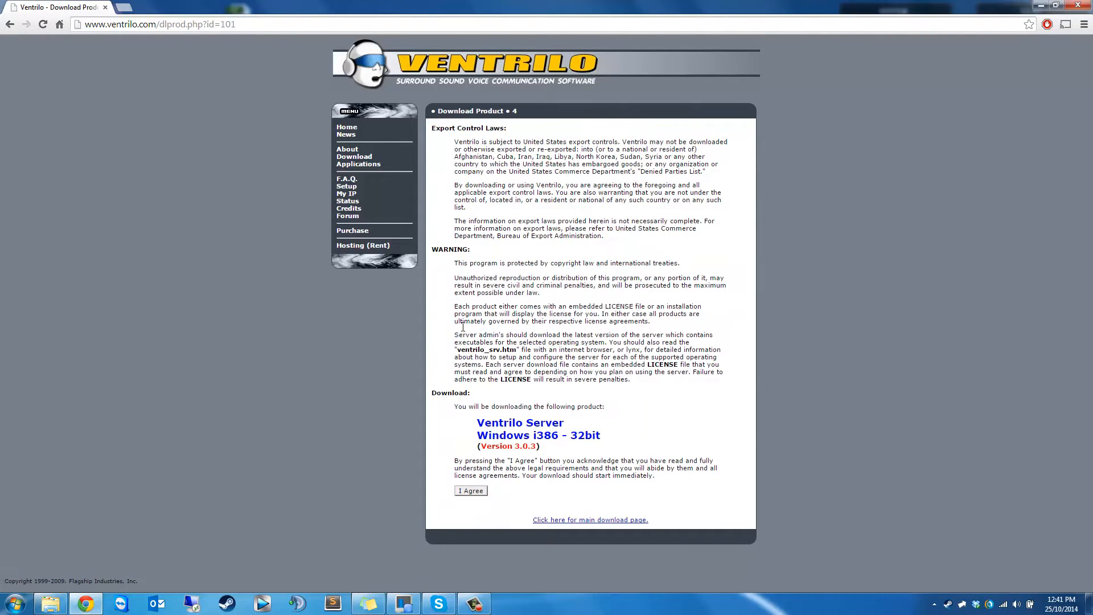
left_click(471, 490)
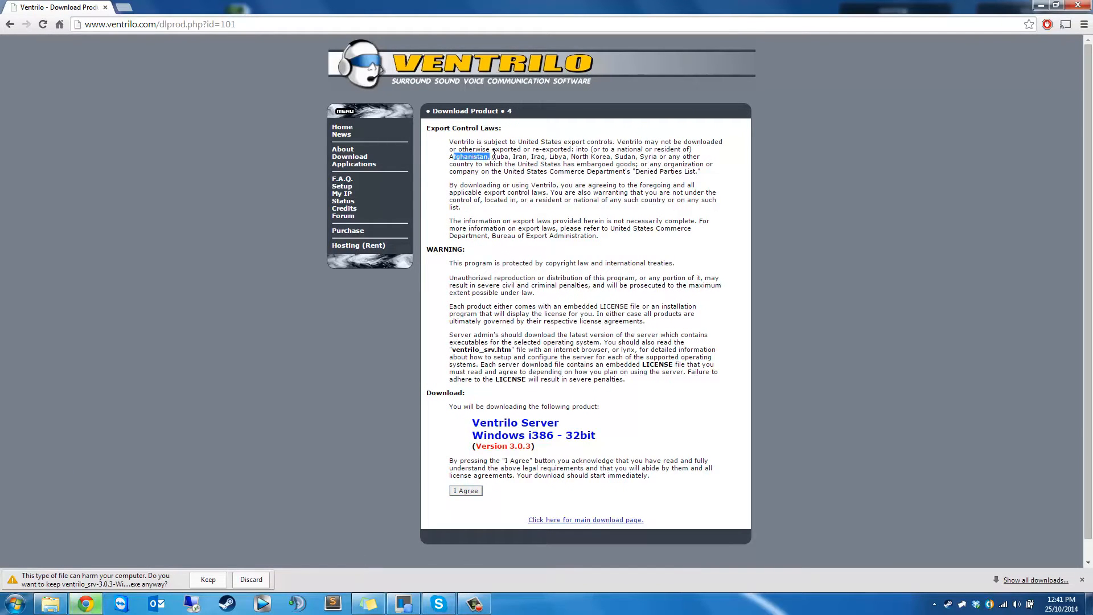
- Keep the downloaded installer despite the warning and launch it
left_click_drag(451, 156, 567, 156)
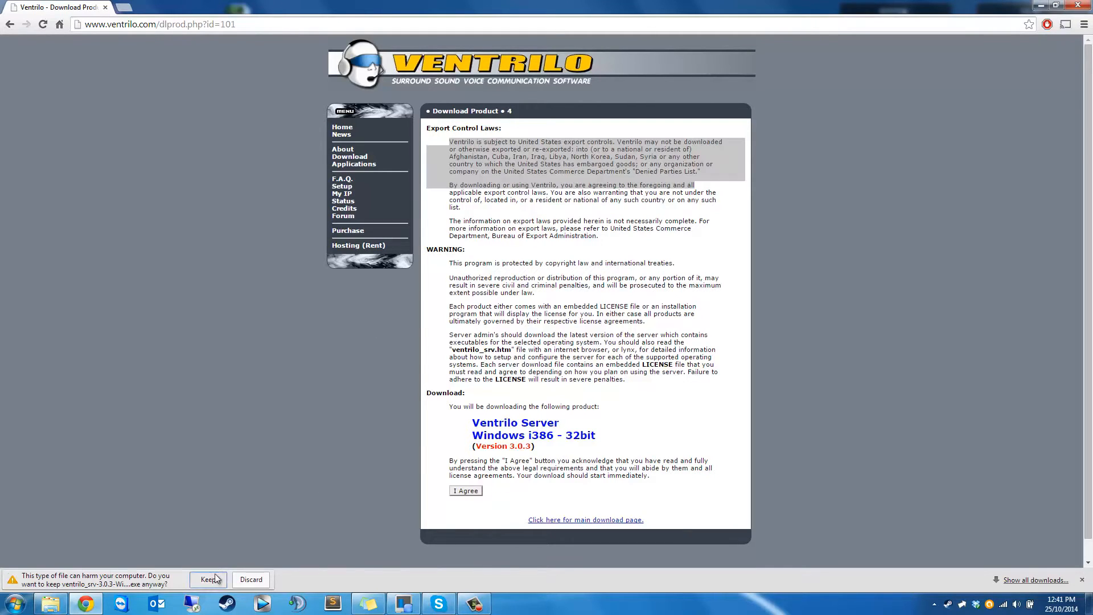
left_click(209, 579)
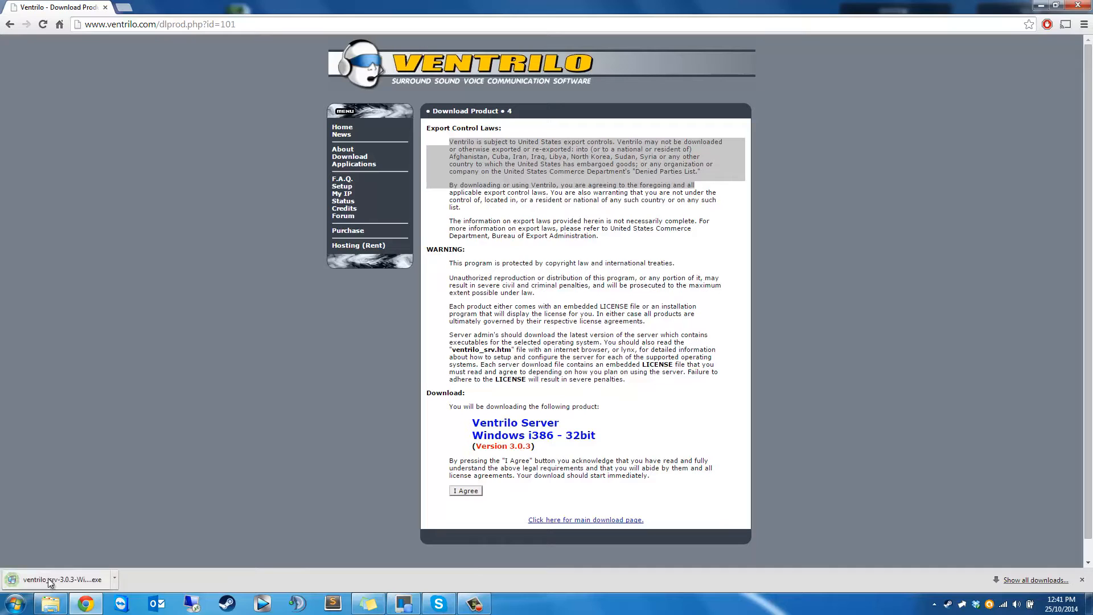
left_click(59, 580)
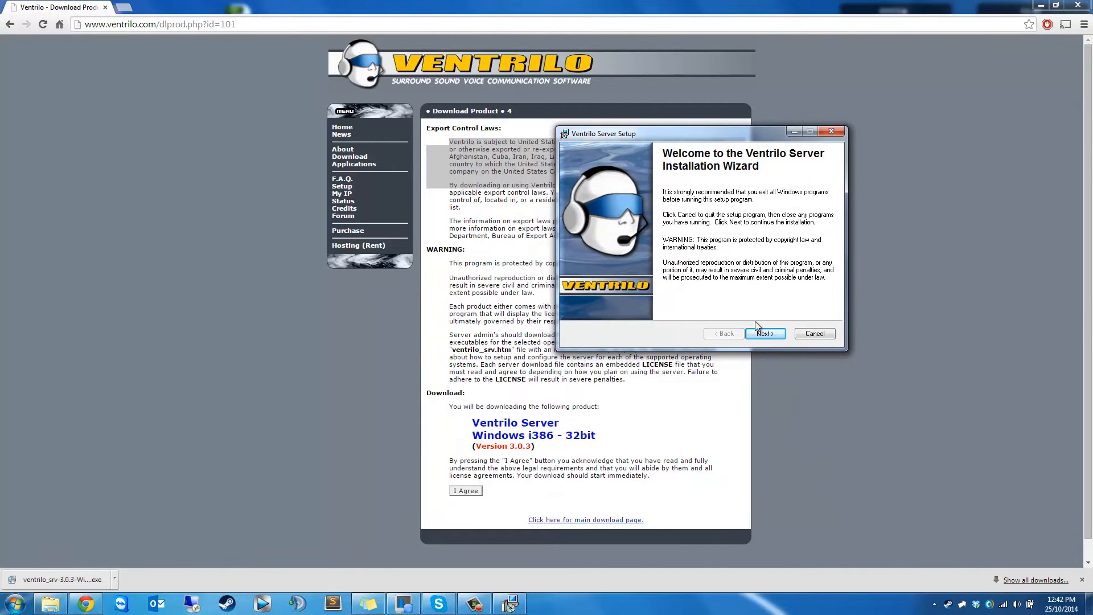
- Accept the license and install with default user information and destination folder
left_click(765, 333)
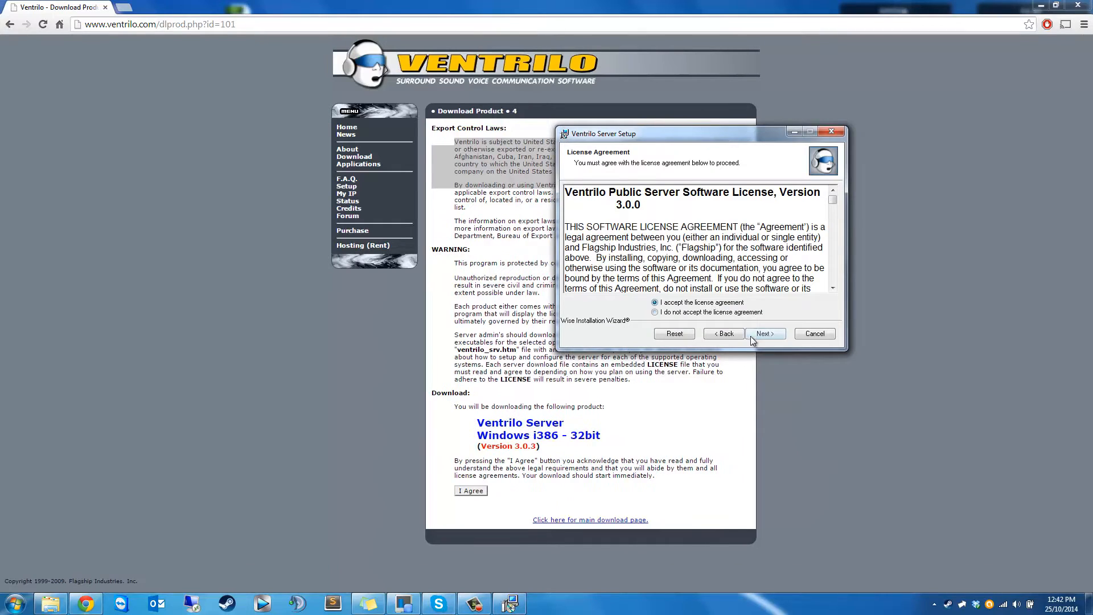
left_click(764, 333)
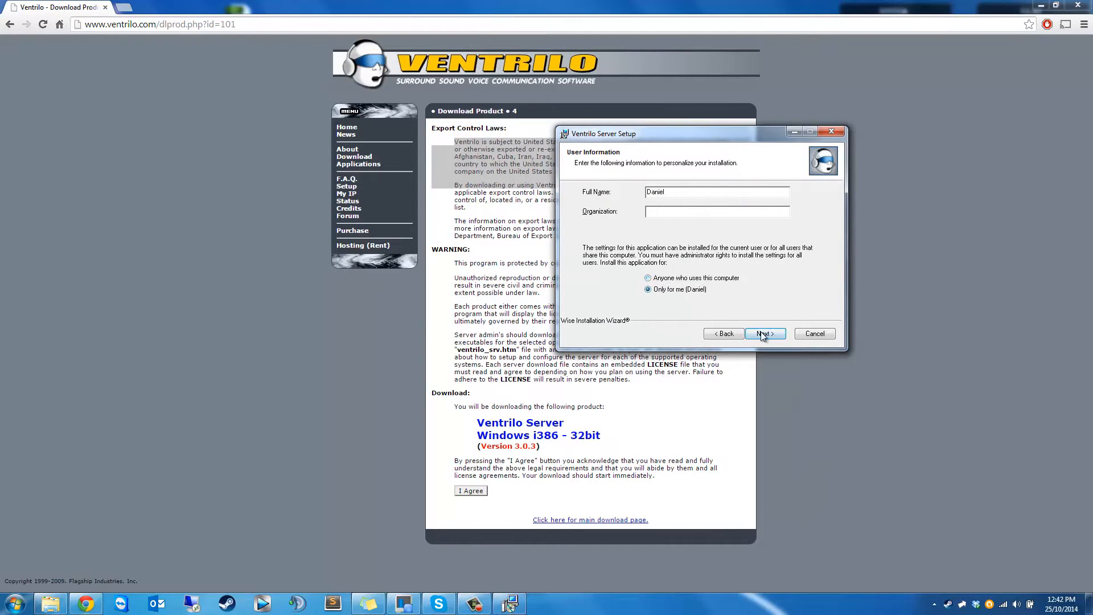
left_click(764, 333)
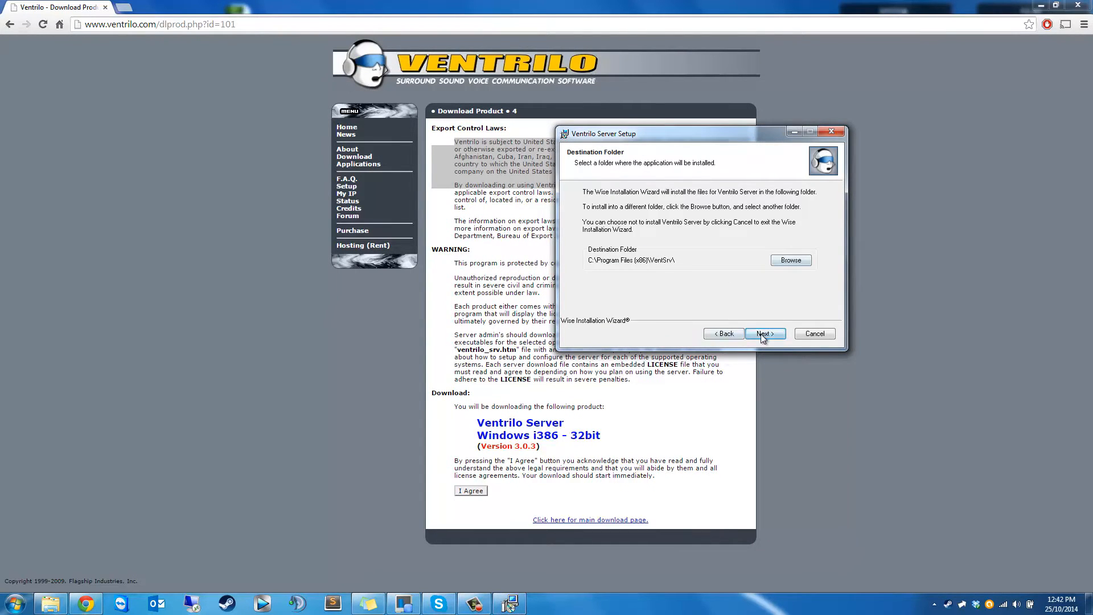
left_click(764, 333)
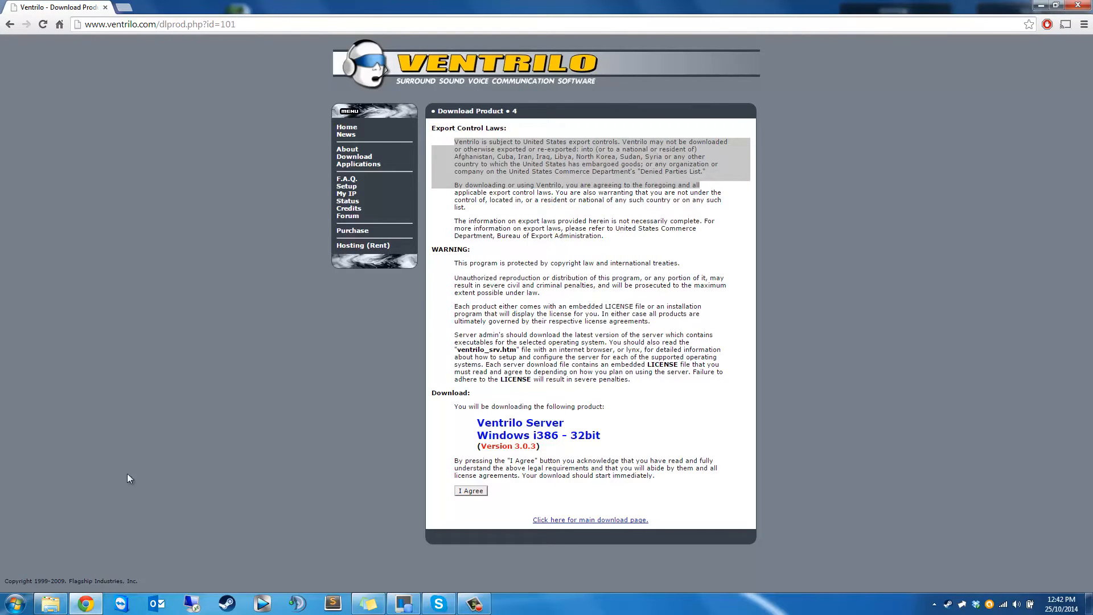
- Show all programs in the Start Menu and expand the VentSrv folder
left_click(13, 602)
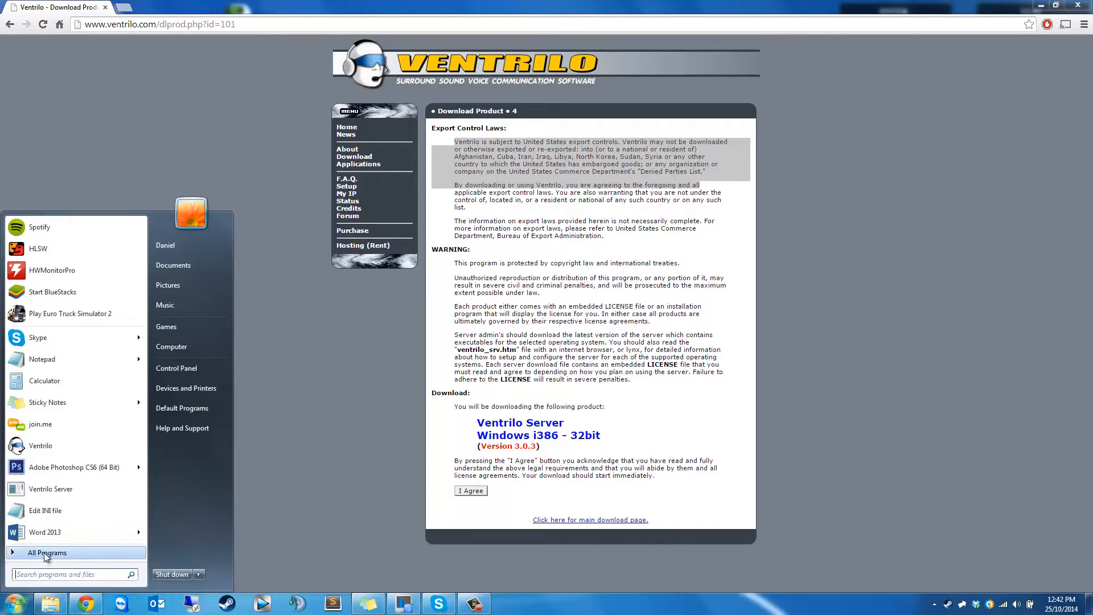
left_click(47, 552)
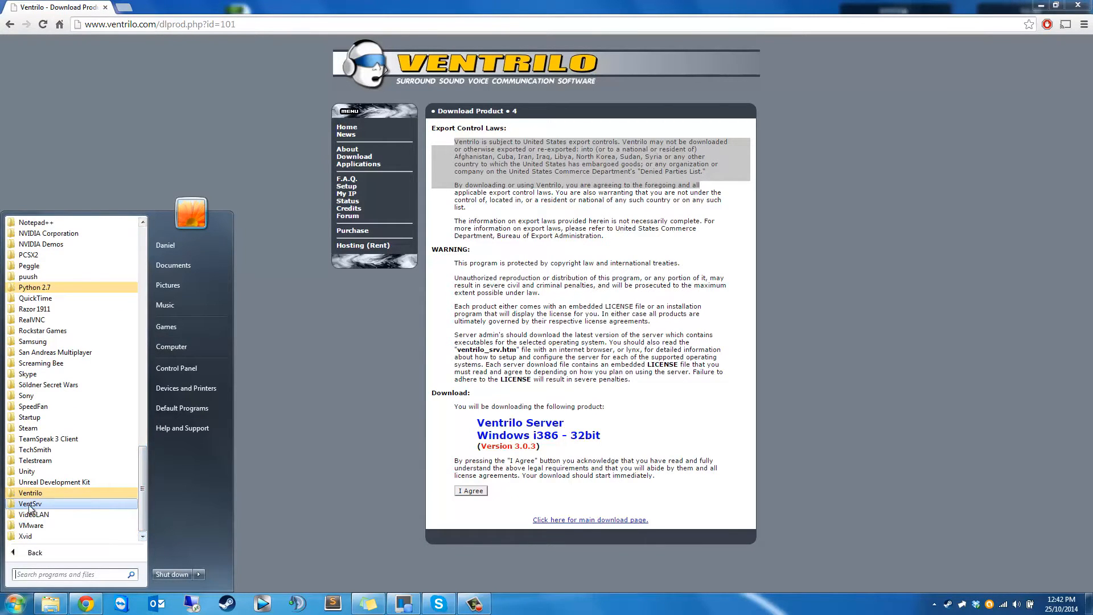
left_click(31, 503)
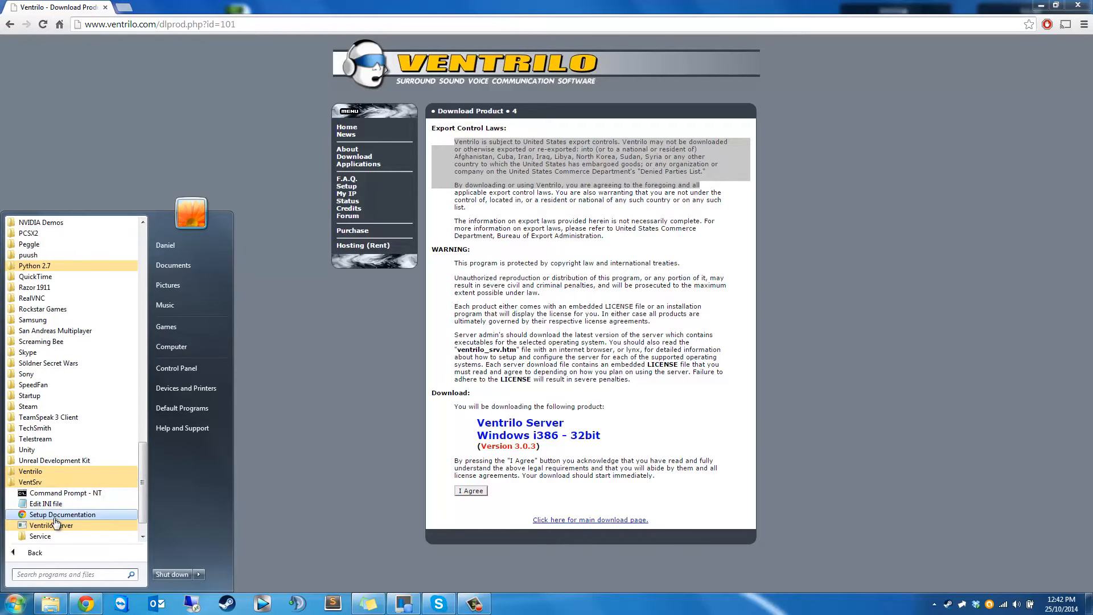
mouse_move(50, 482)
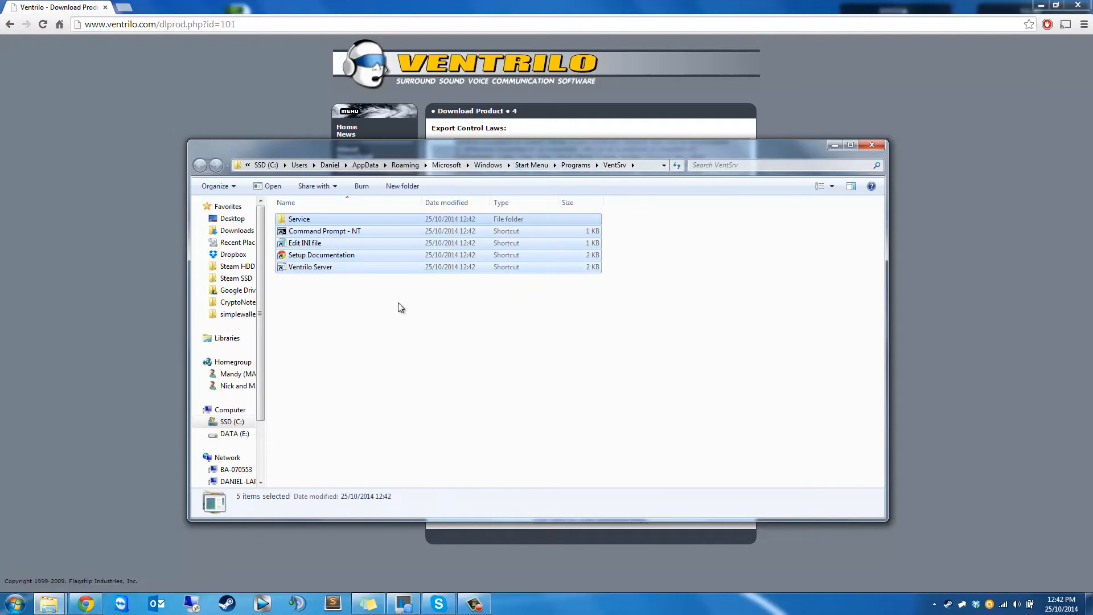
double_click(305, 242)
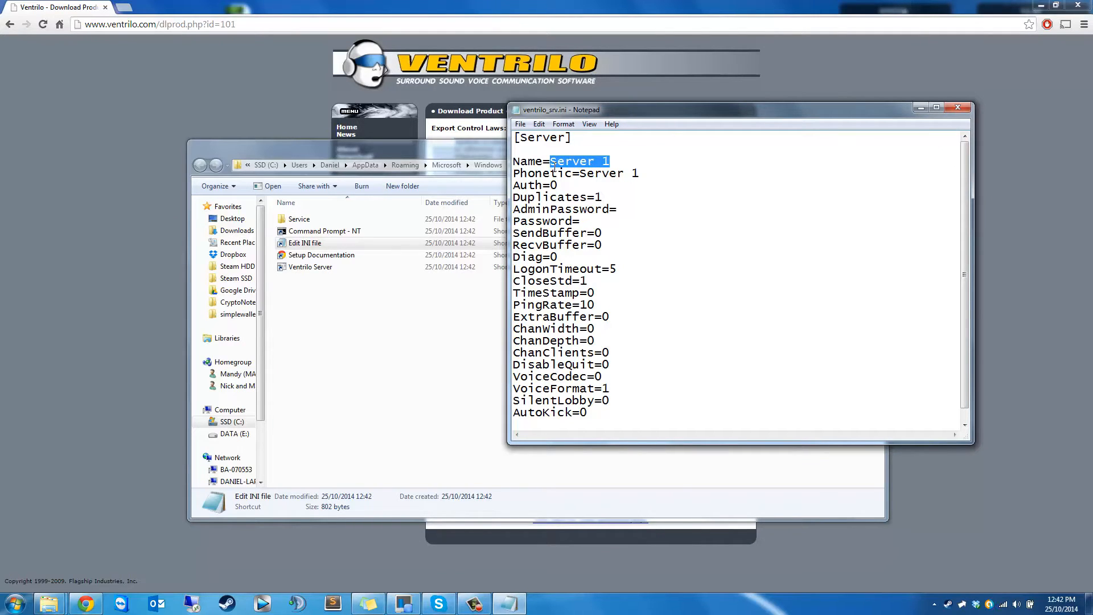
type("Tut")
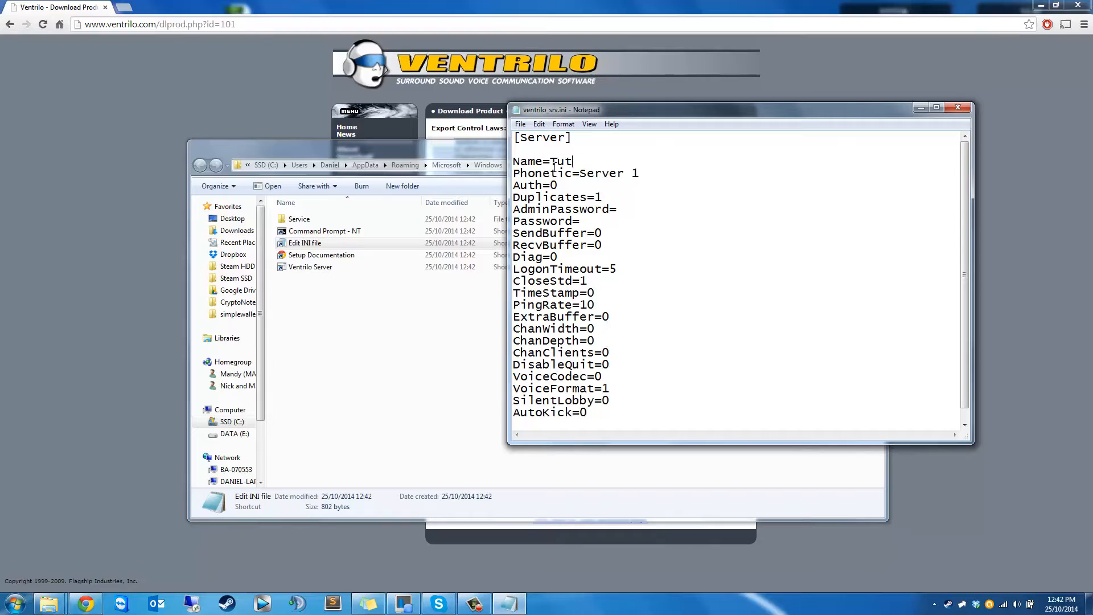
type("orial")
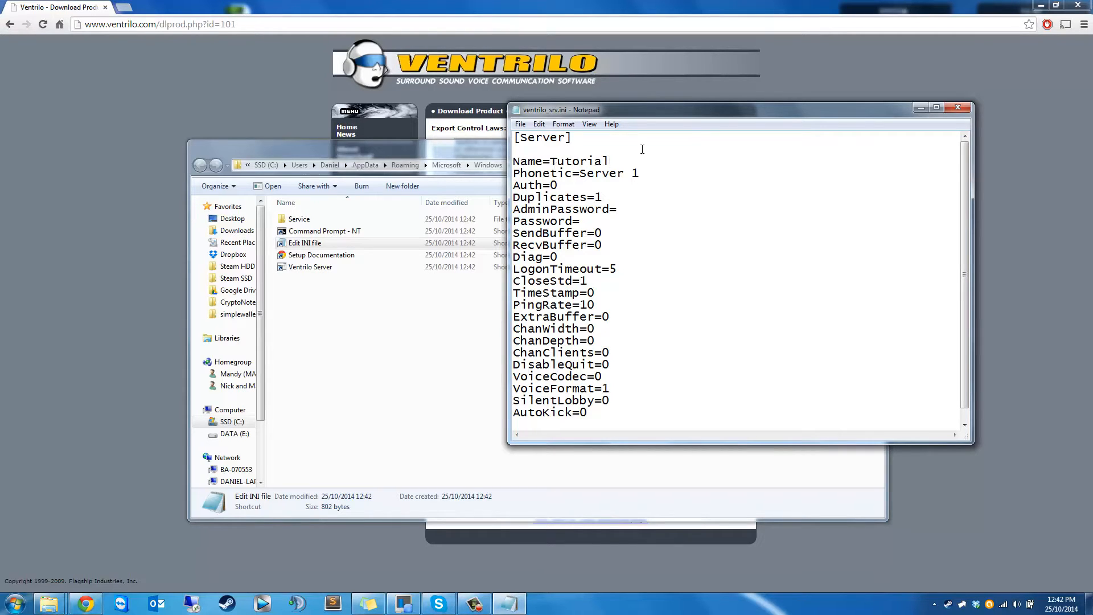
type("123")
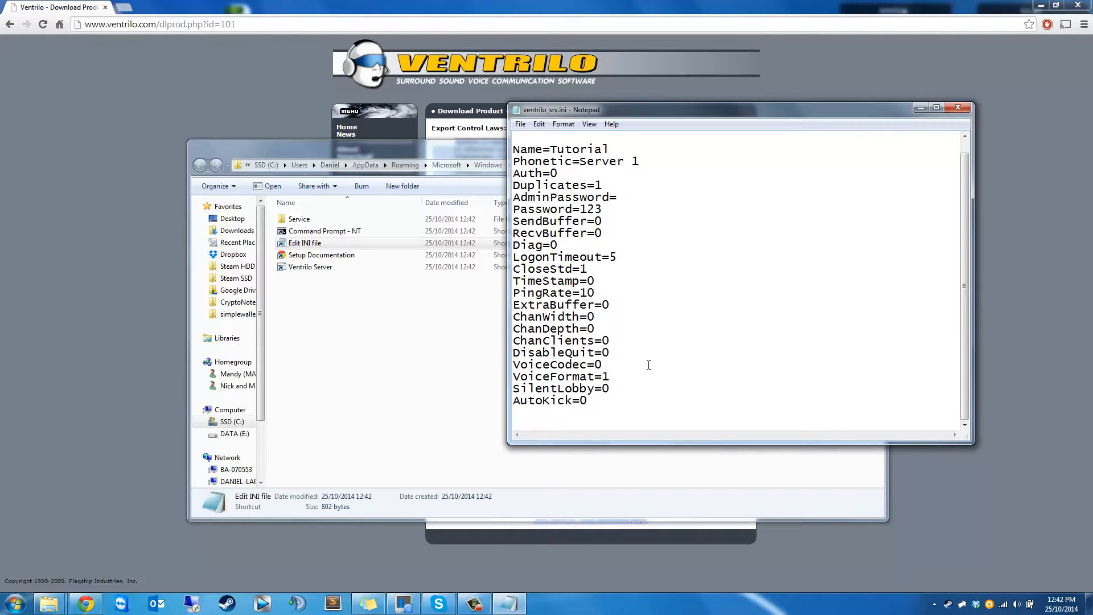
left_click(558, 244)
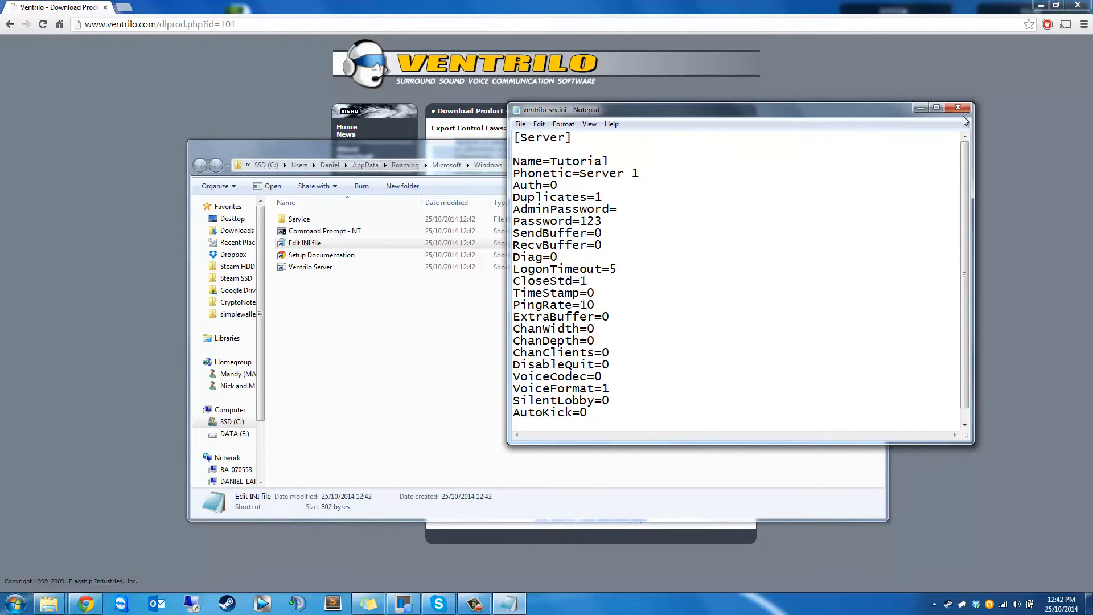
left_click(958, 109)
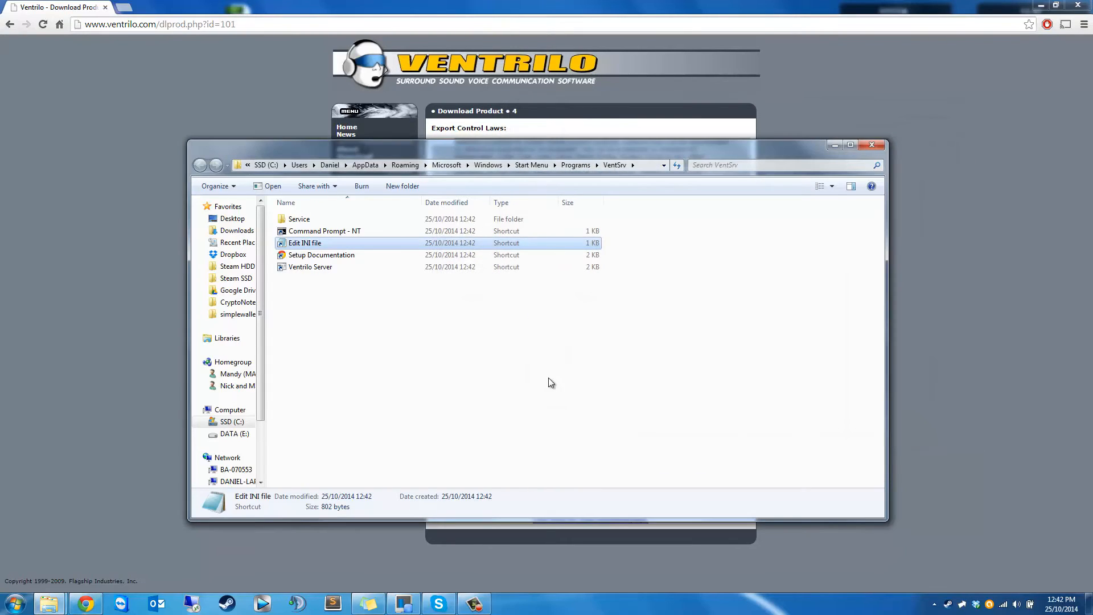
mouse_move(388, 322)
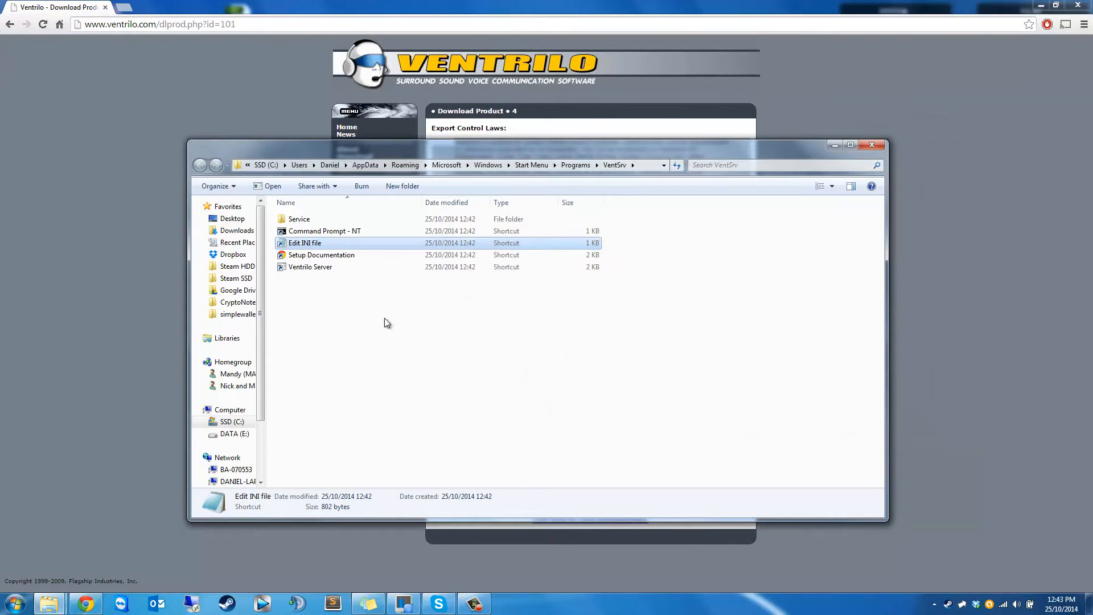
- Start the server from the Ventrilo Server shortcut in the VentSrv folder
left_click(310, 267)
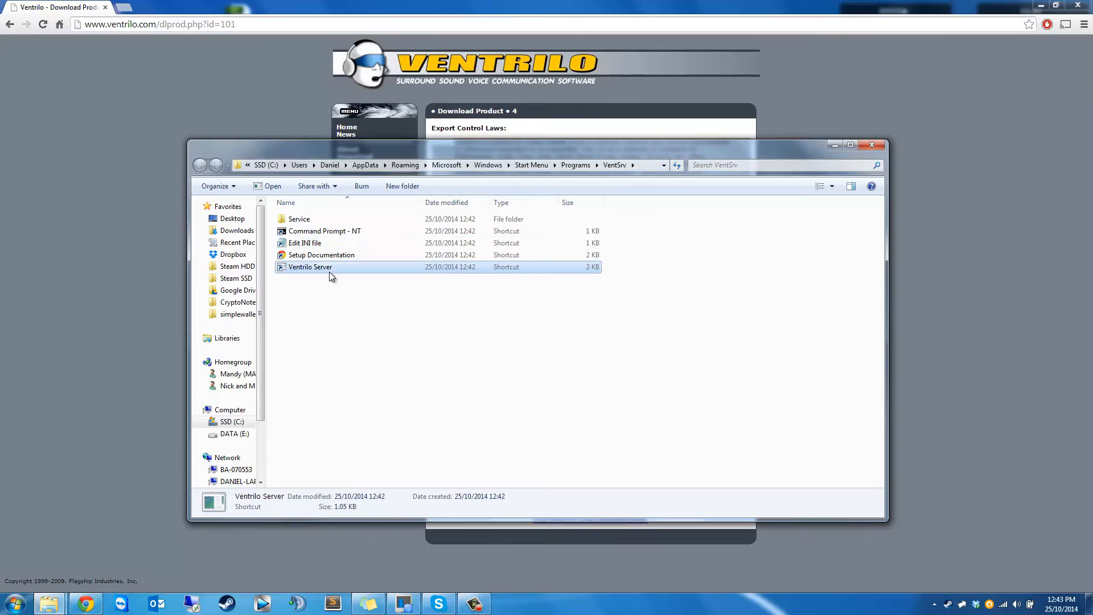
double_click(310, 267)
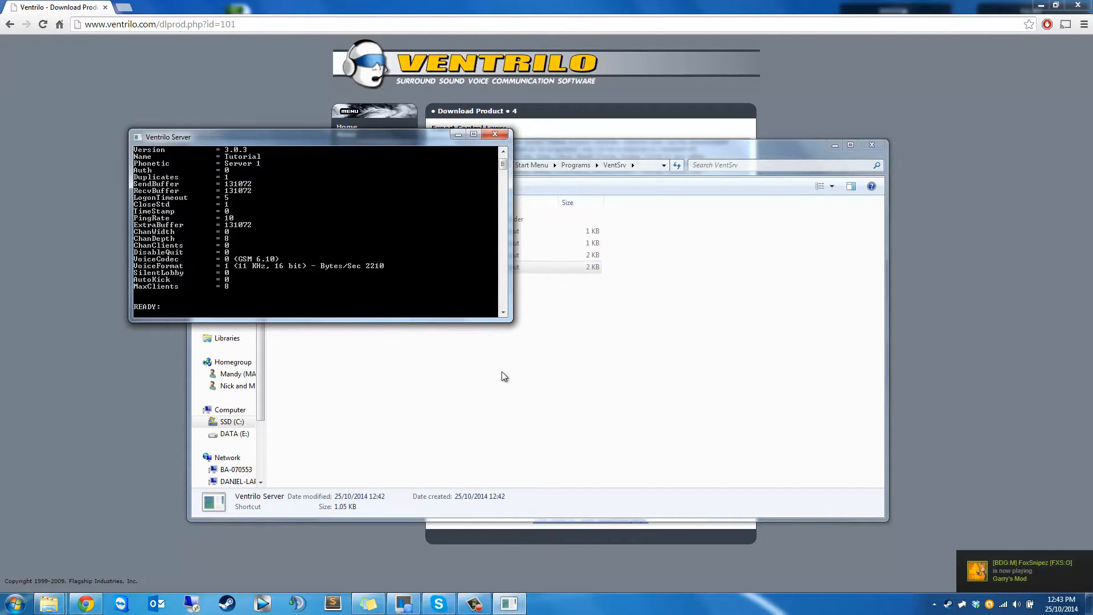
mouse_move(578, 370)
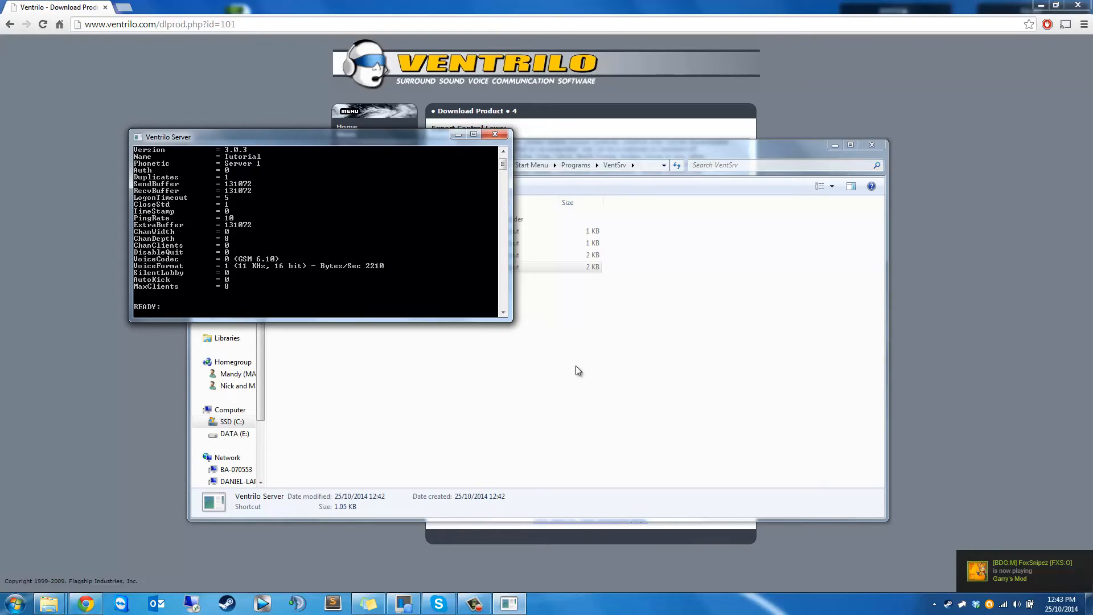
mouse_move(616, 316)
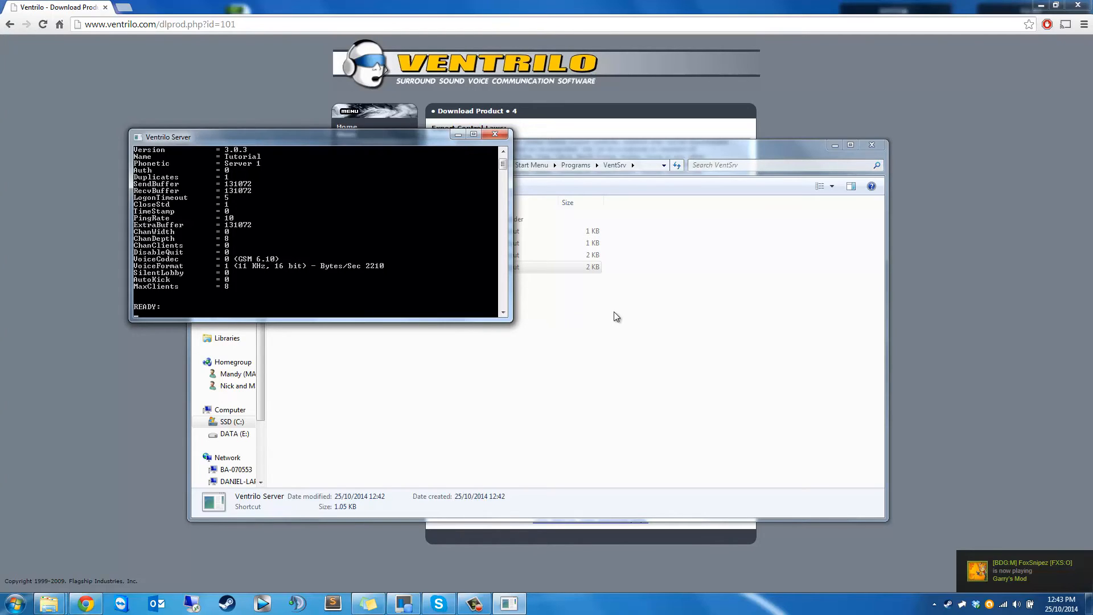
mouse_move(556, 341)
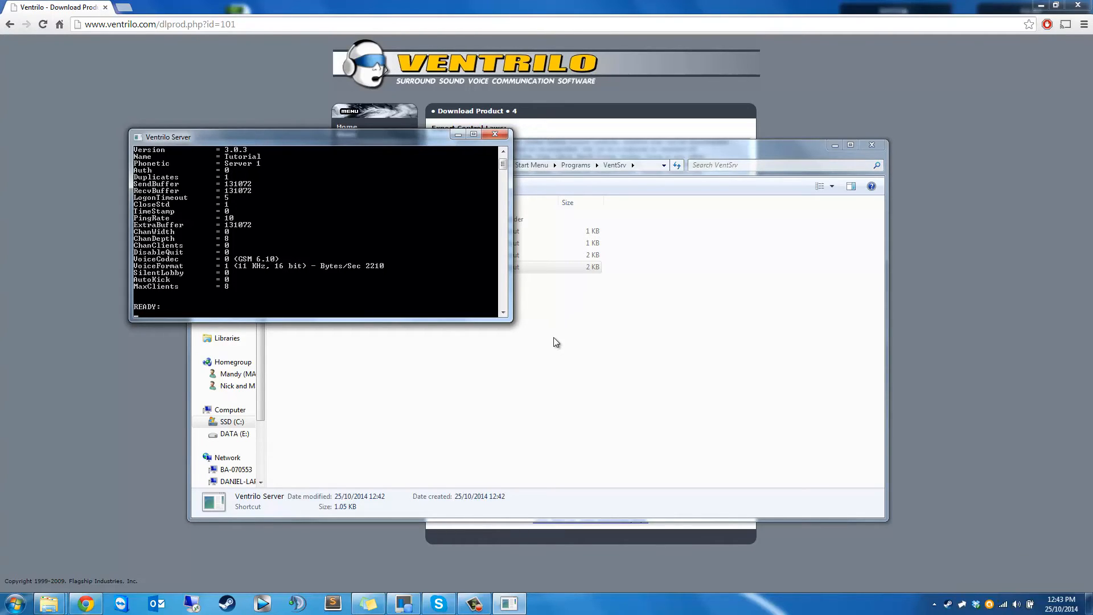
mouse_move(438, 282)
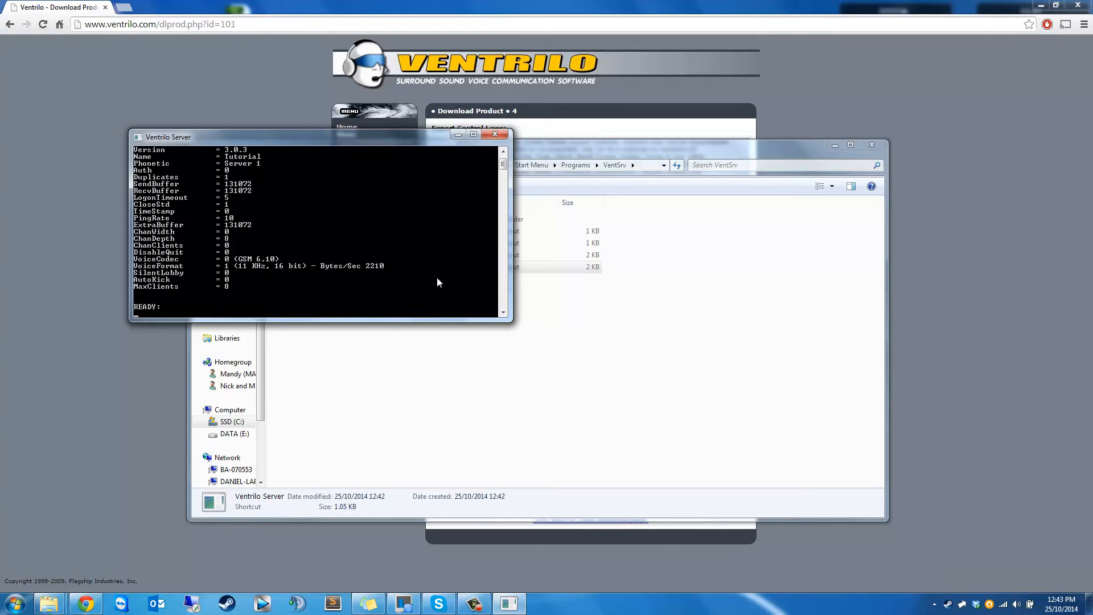
mouse_move(389, 181)
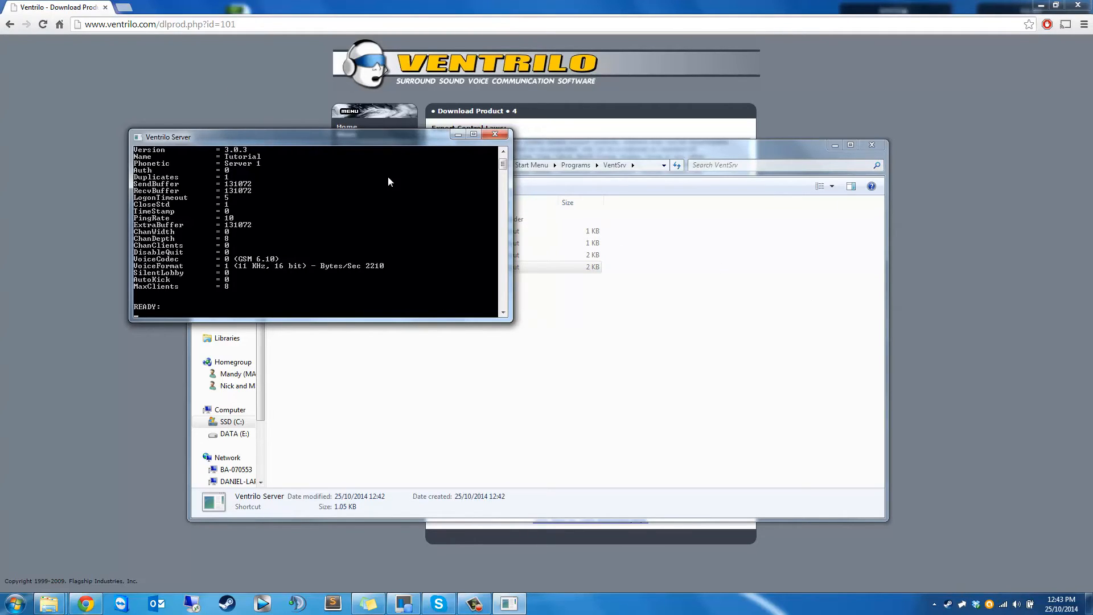
mouse_move(291, 296)
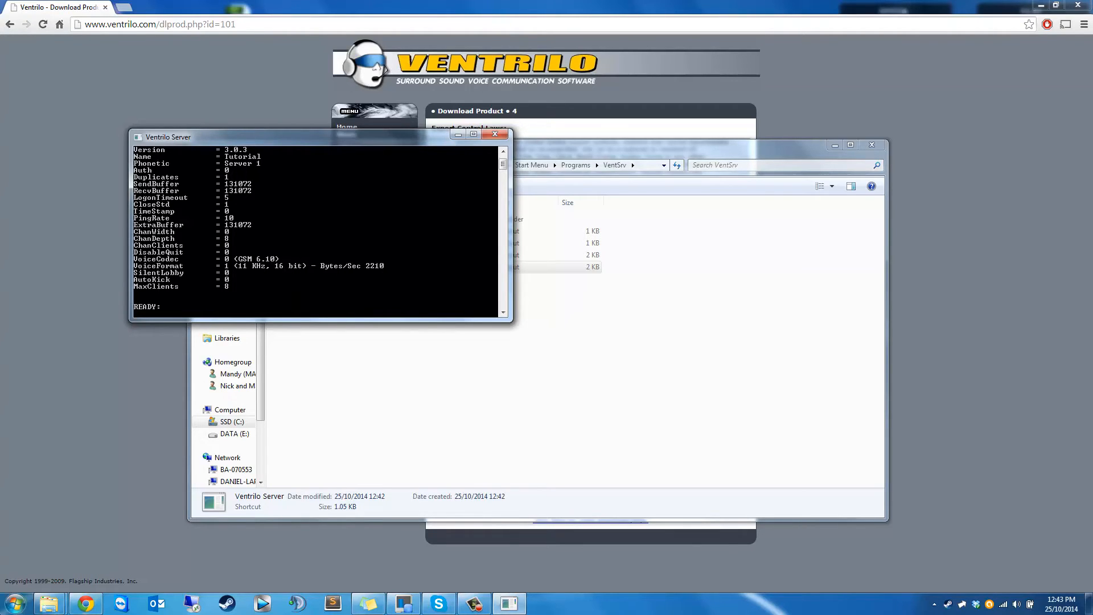
- Launch the Ventrilo client and save a server entry 'Local' at 127.0.0.1 with password
left_click(14, 601)
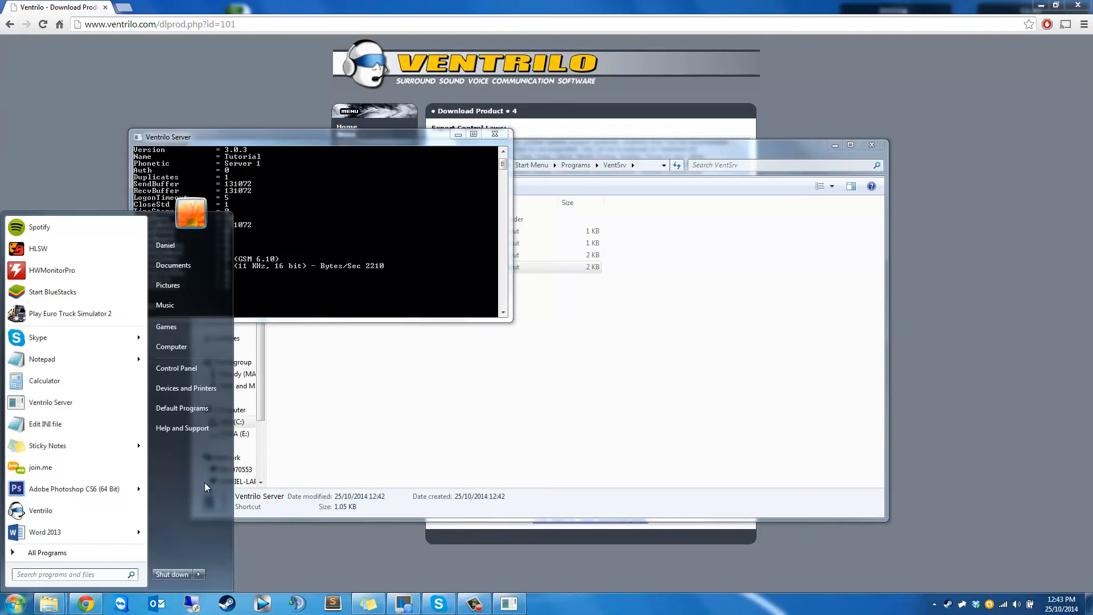
mouse_move(45, 515)
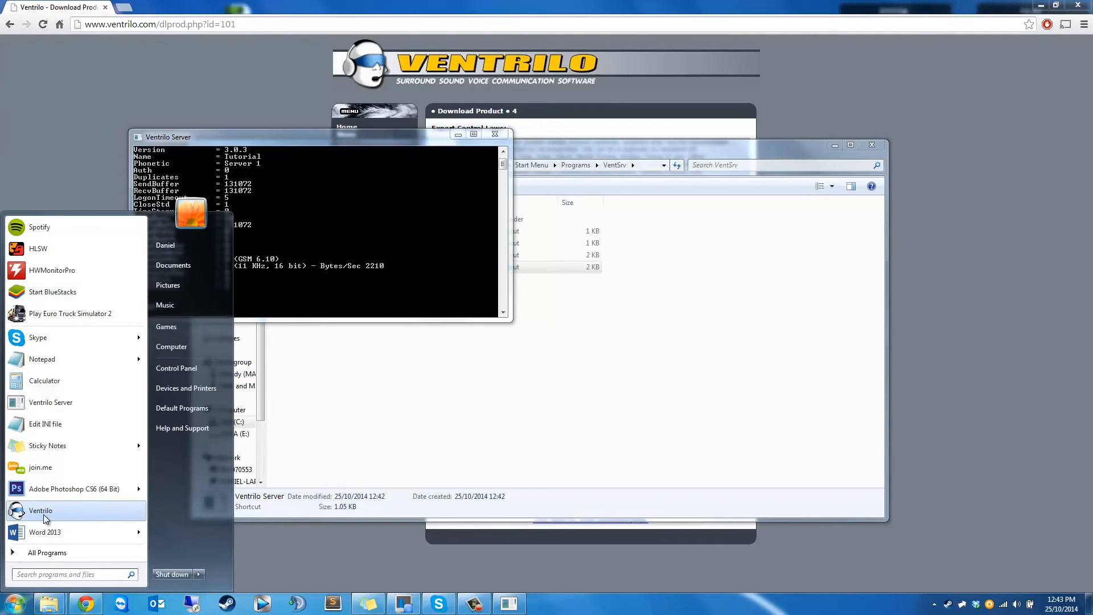
left_click(40, 510)
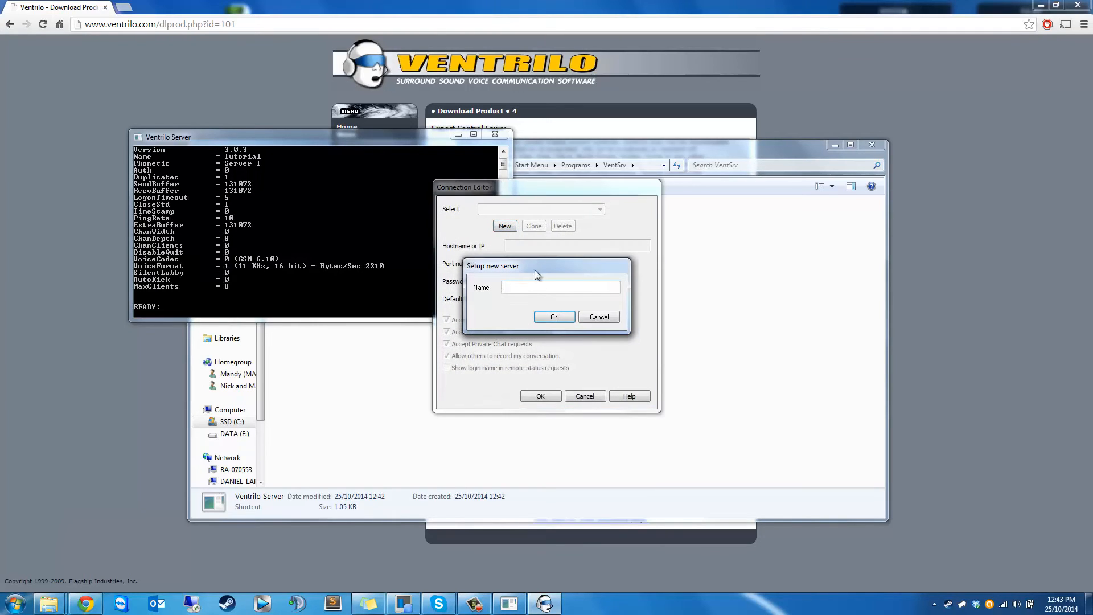
type("Local")
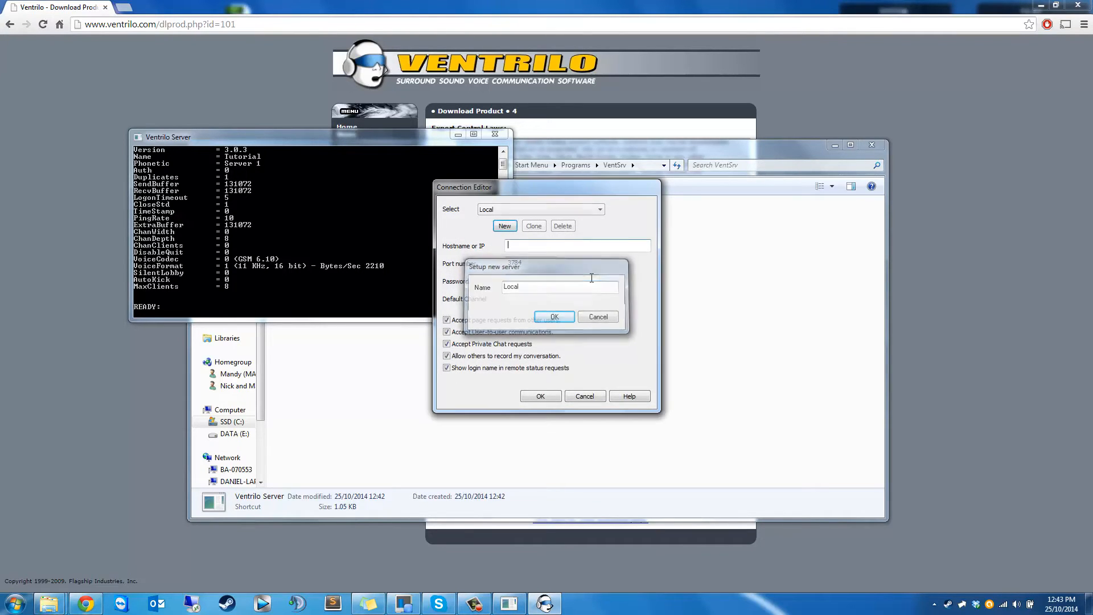
left_click(553, 316)
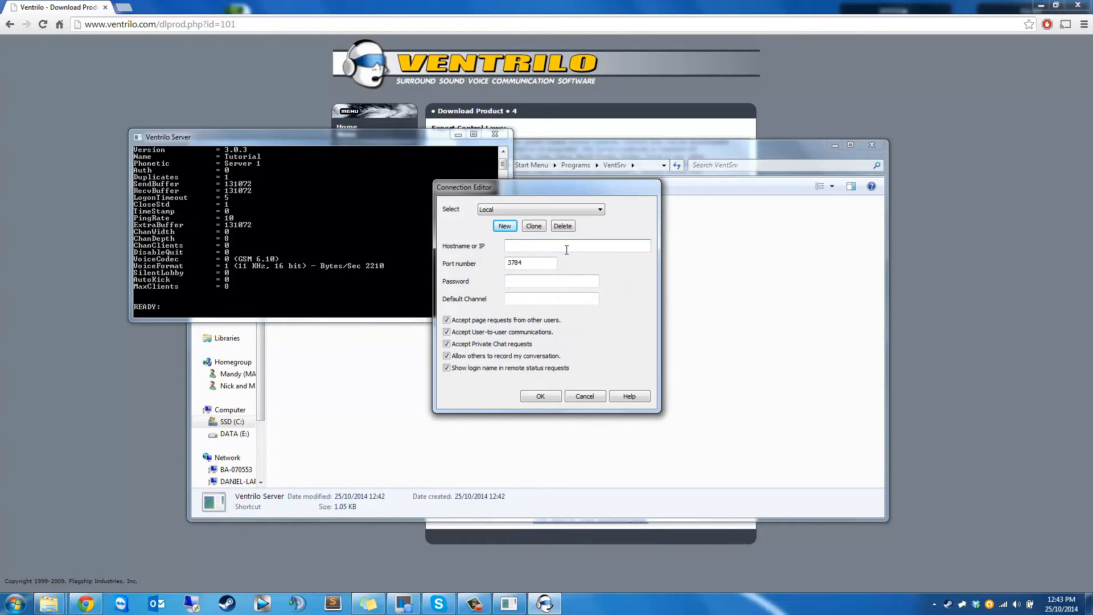
type("127.0.0.1")
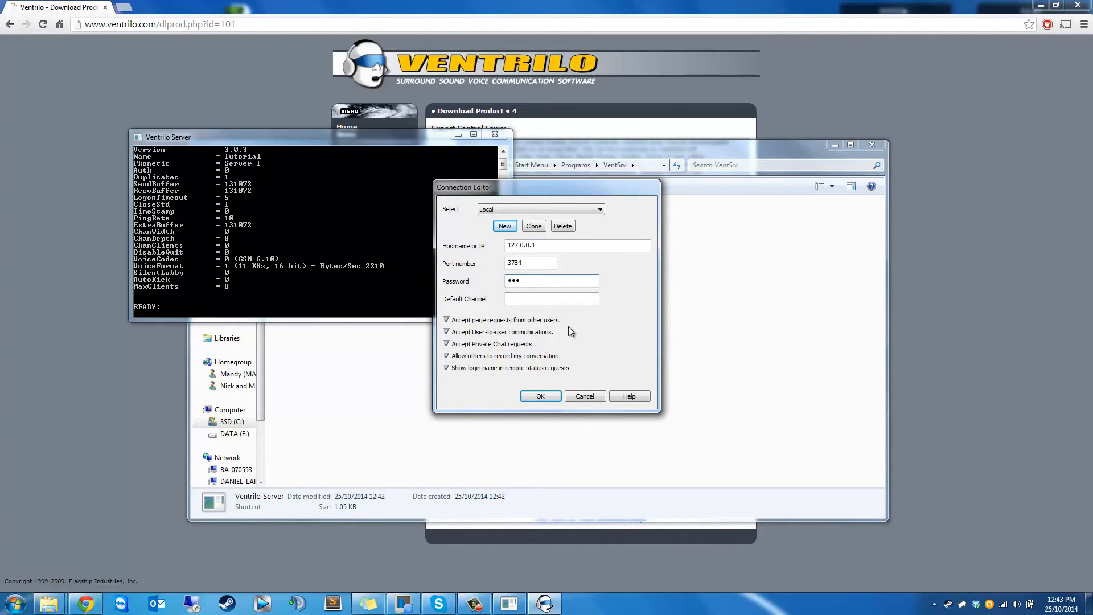
left_click(550, 299)
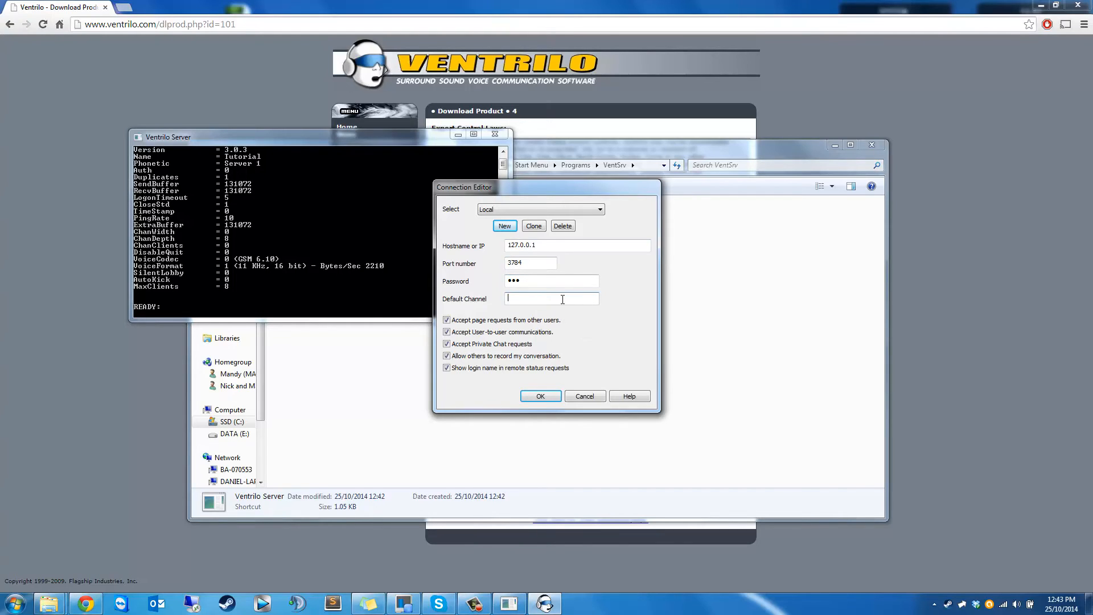
left_click(540, 397)
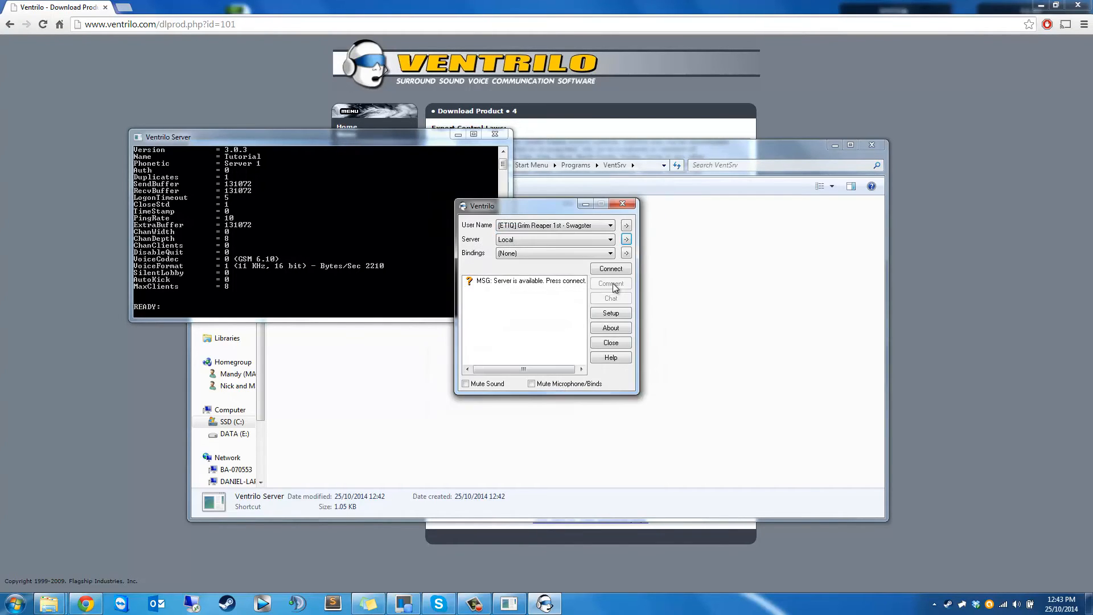
- Connect to the Tutorial server, open text chat, and move the chat window up-right
left_click(609, 268)
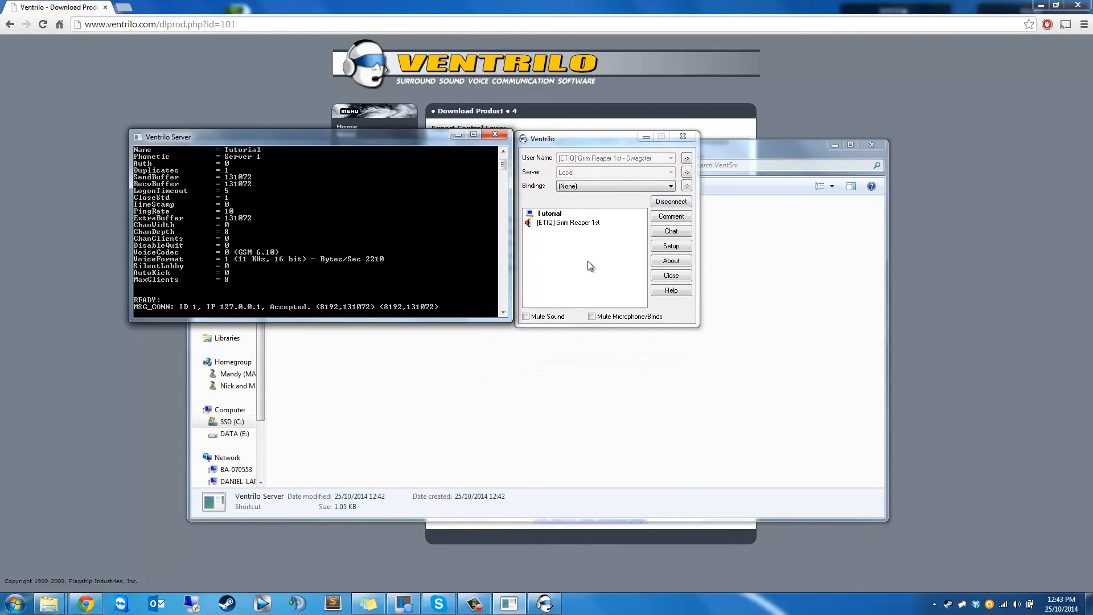
left_click(549, 213)
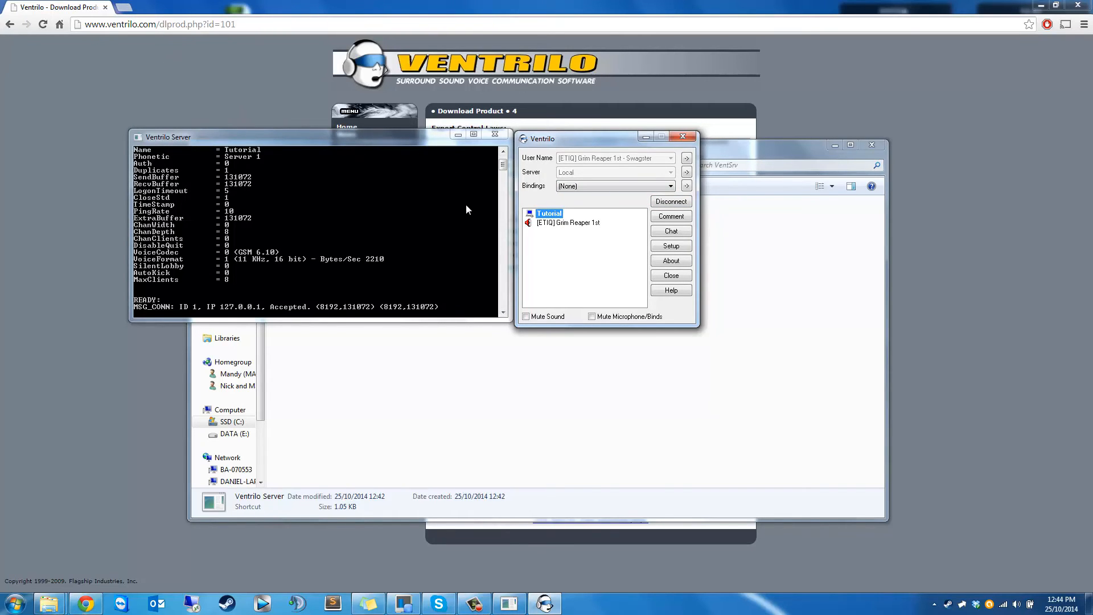
mouse_move(615, 198)
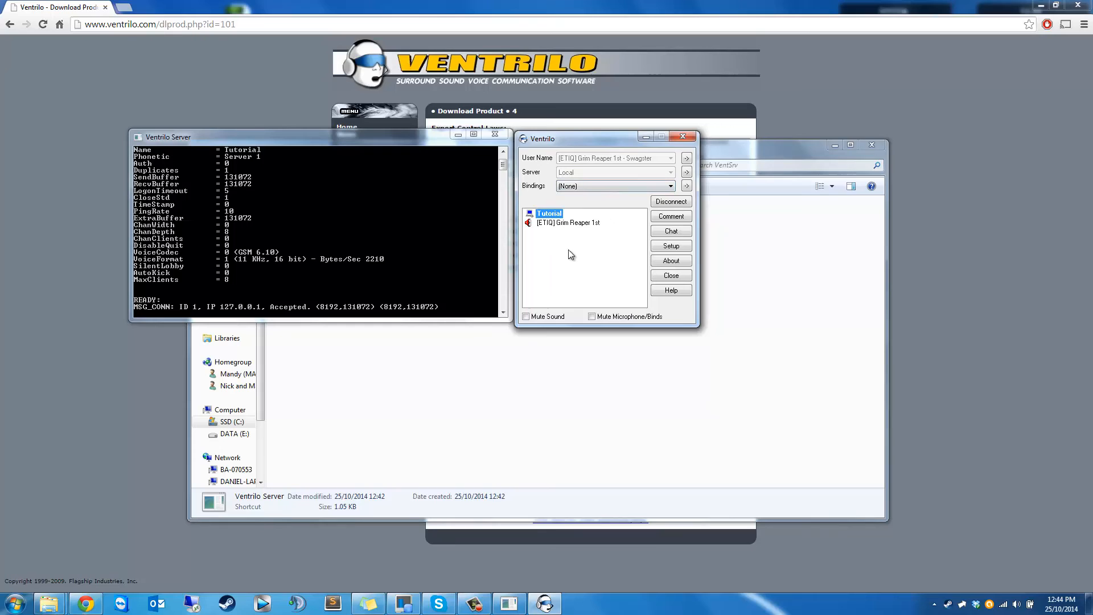
mouse_move(584, 180)
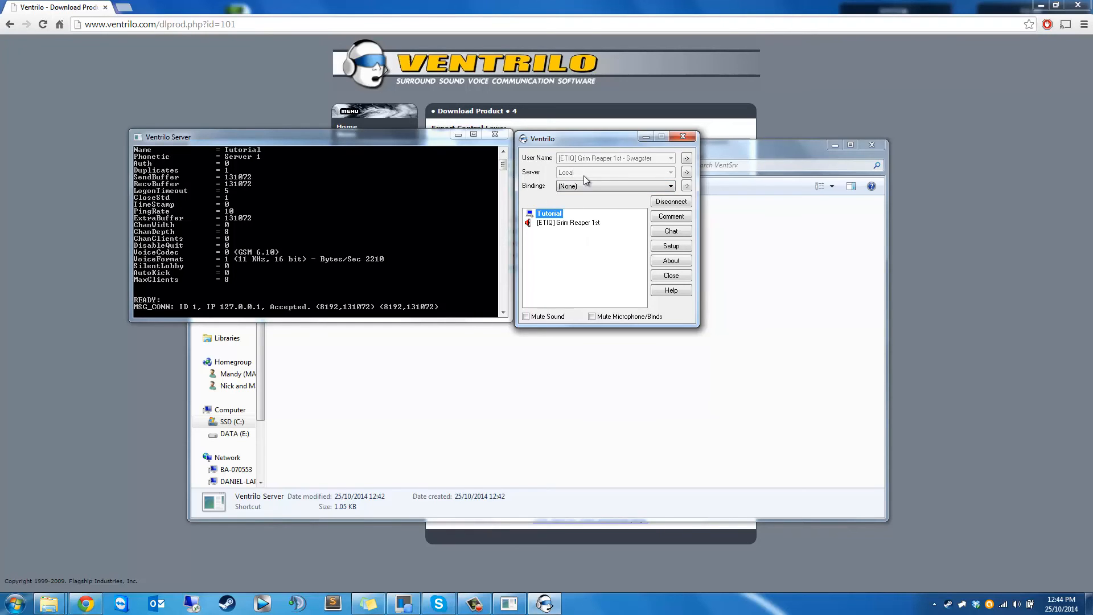
left_click(671, 230)
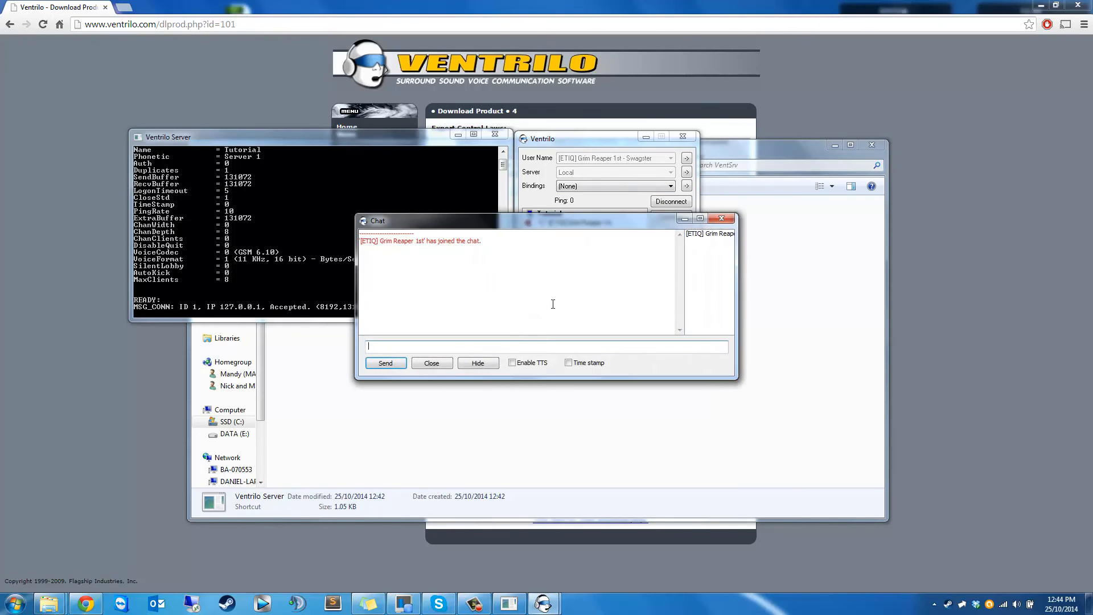
left_click_drag(377, 221, 438, 190)
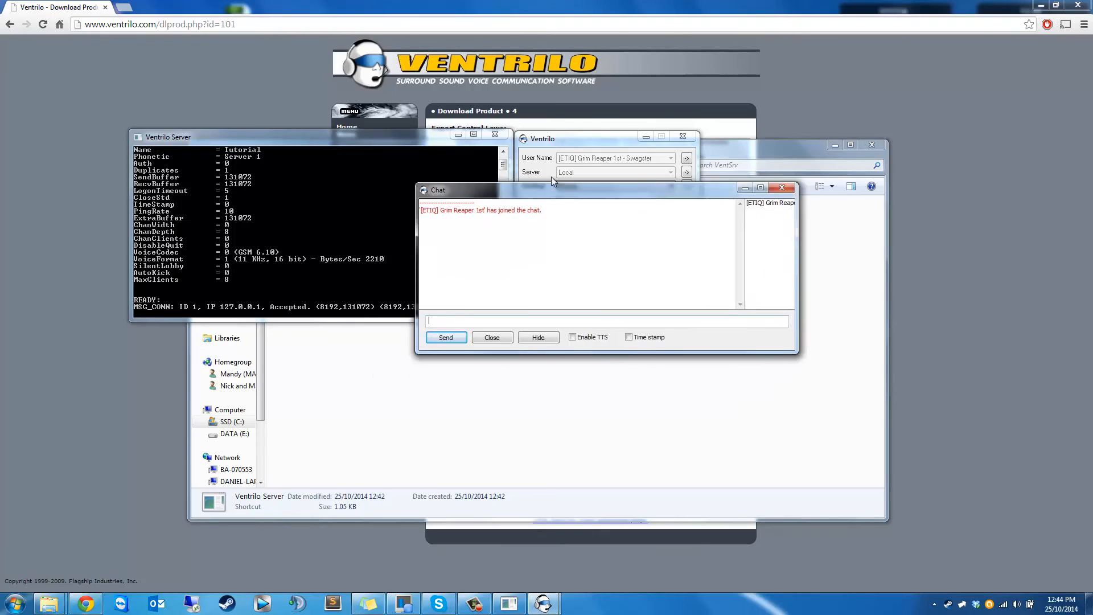